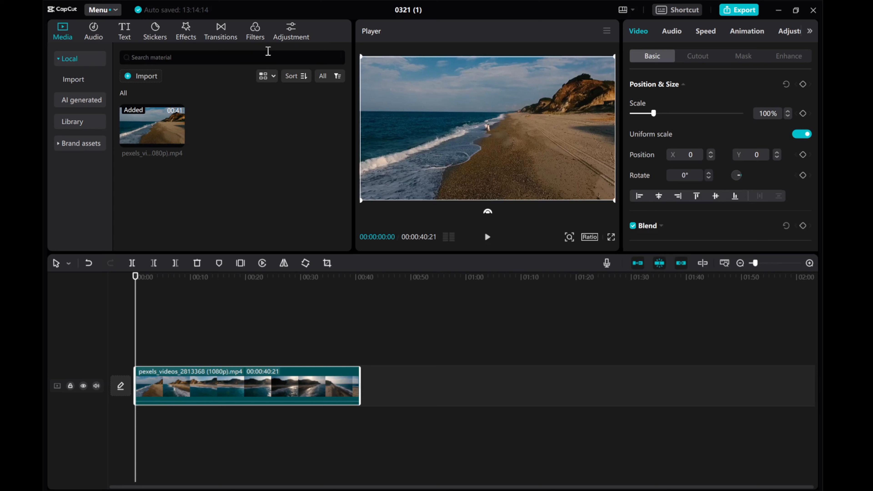
Add a Custom adjustment layer onto the track above the beach video clip
left_click(291, 27)
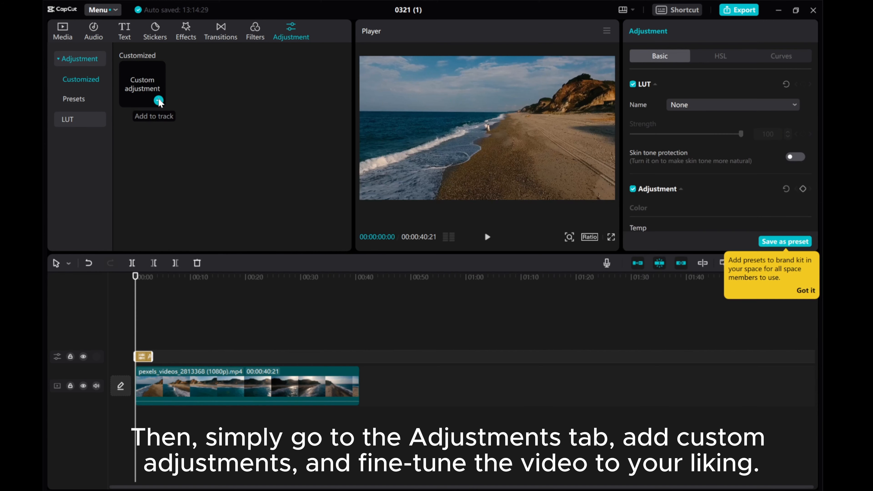
Extend the adjustment layer over the full clip and cool the temperature to -18
left_click(158, 100)
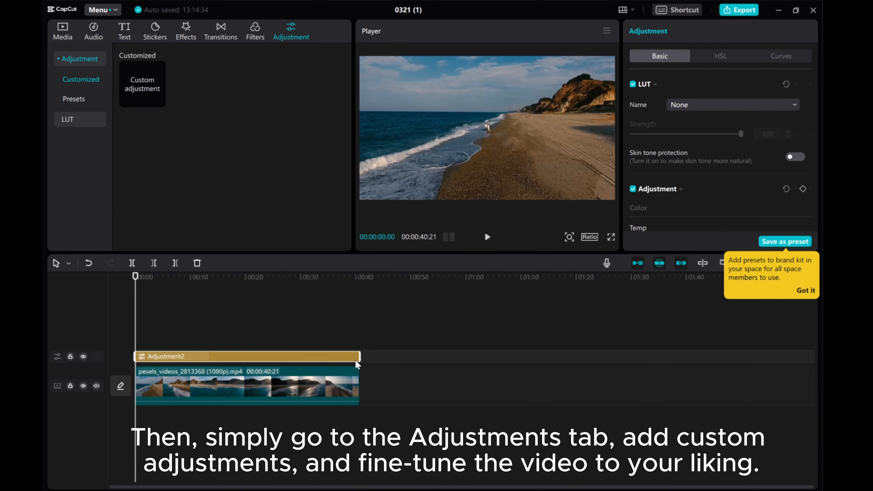
scroll("down", 3)
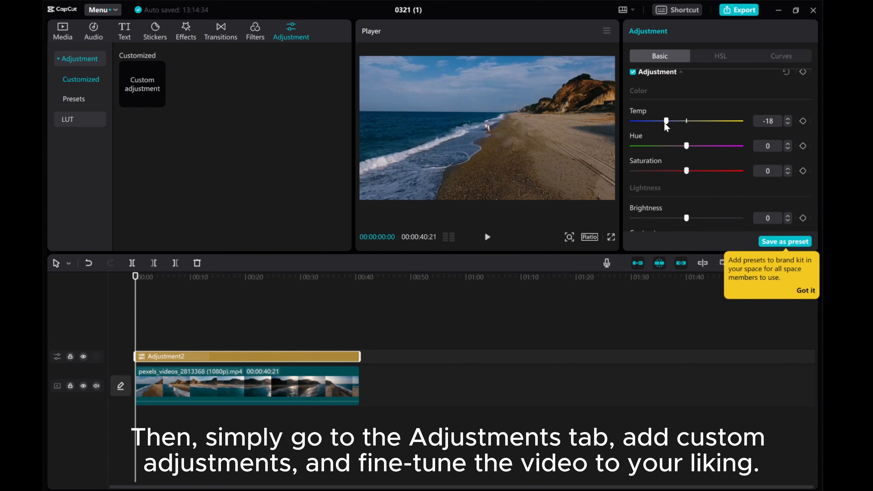
left_click_drag(667, 121, 656, 121)
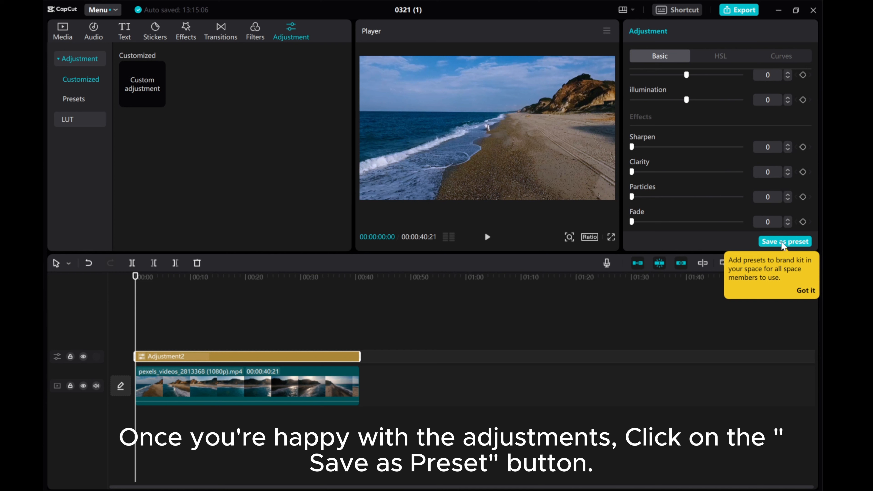
Save the cooled adjustment as a preset and bring up its rename prompt from Presets
left_click(785, 241)
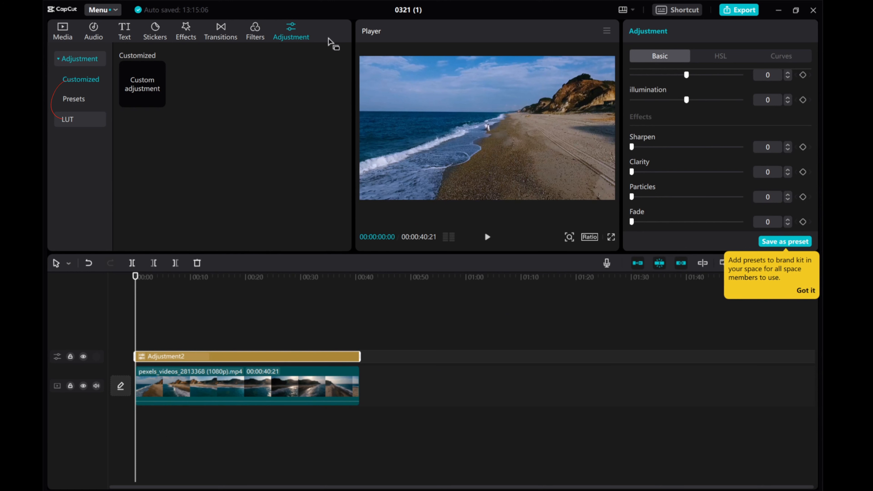
left_click(74, 99)
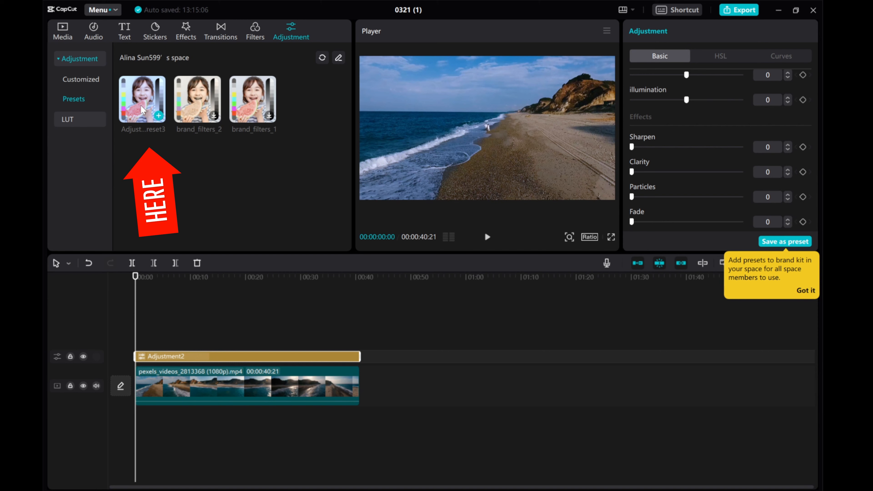
left_click(784, 241)
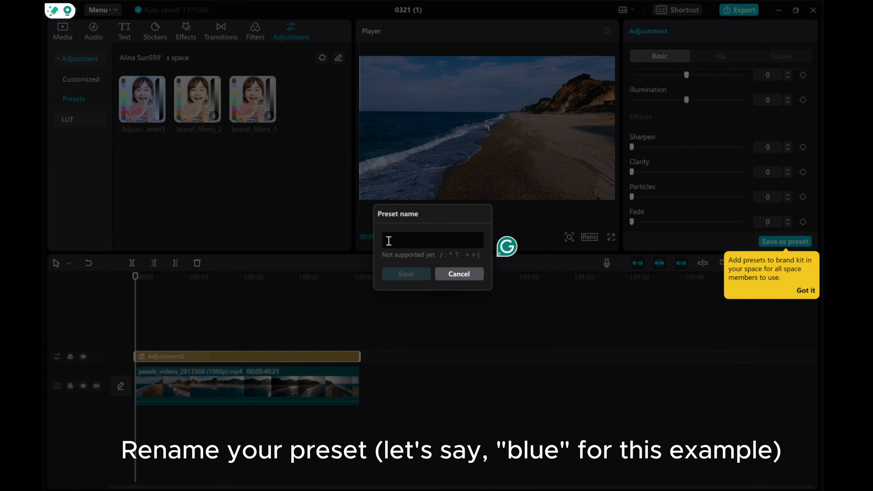
Name the saved preset 'Blue' and confirm it in the presets list
left_click(459, 274)
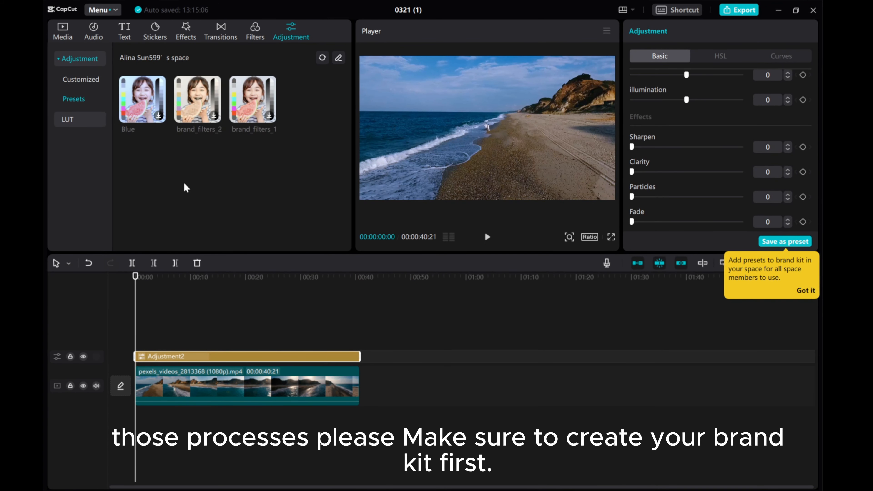
mouse_move(169, 177)
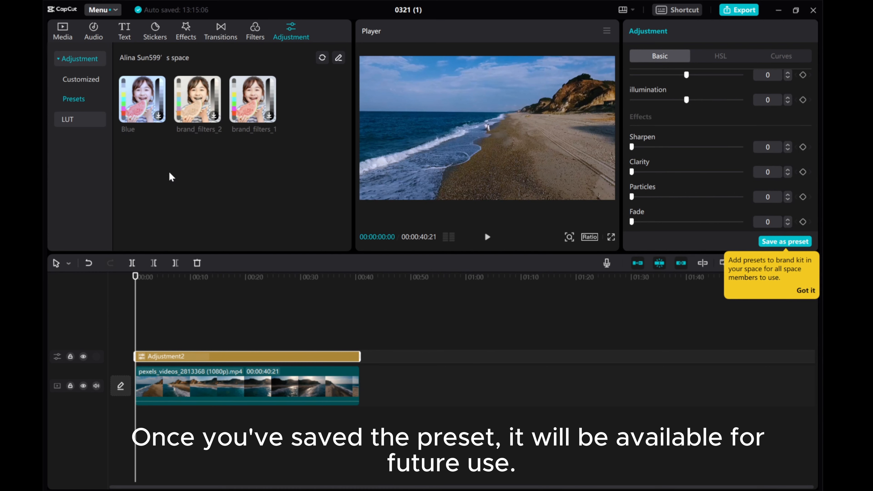
mouse_move(66, 38)
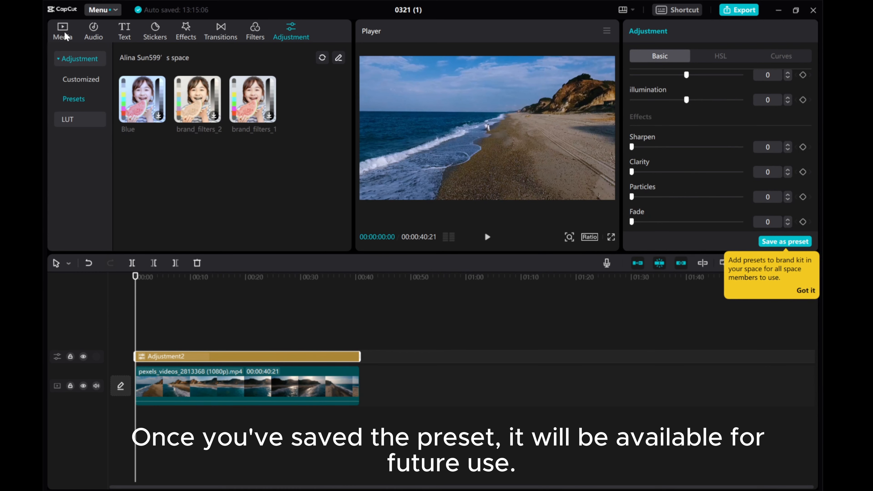
Add the drone harbour boat clip from Media > Library > Scenery to a new timeline
left_click(62, 28)
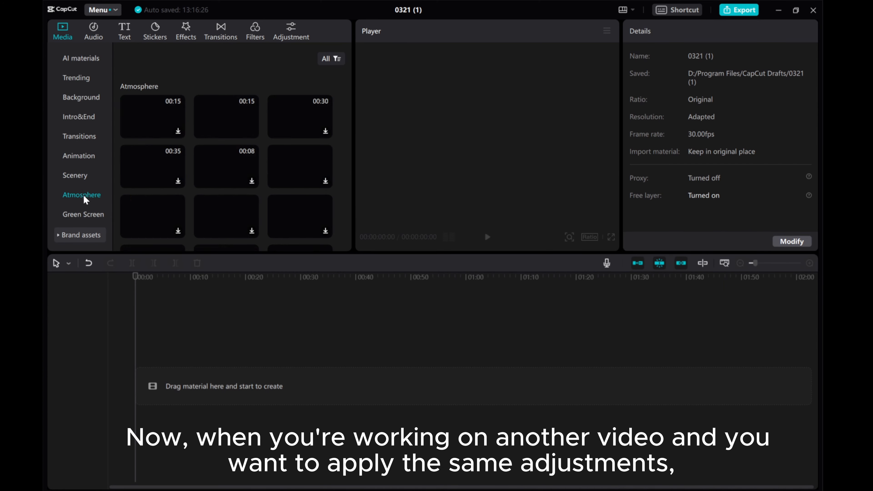
left_click(75, 176)
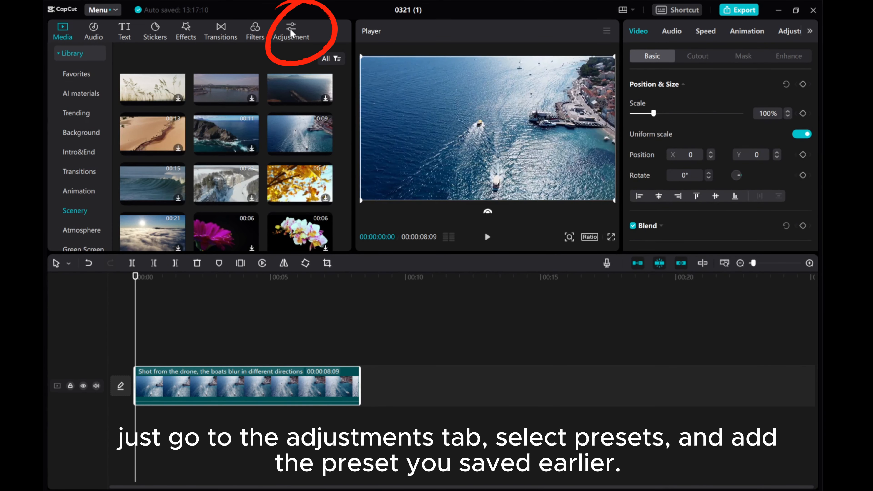
left_click(291, 28)
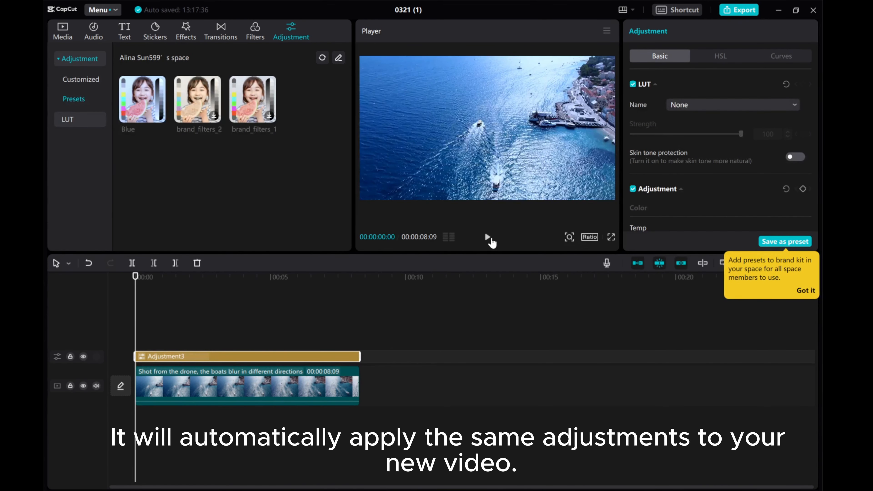
Preview the drone clip playing with the Blue preset's cooler look applied
left_click(488, 236)
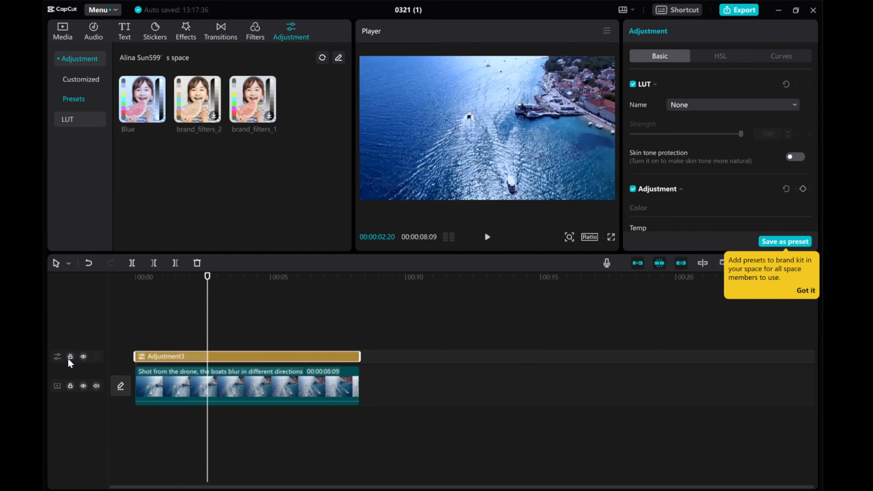
left_click(82, 356)
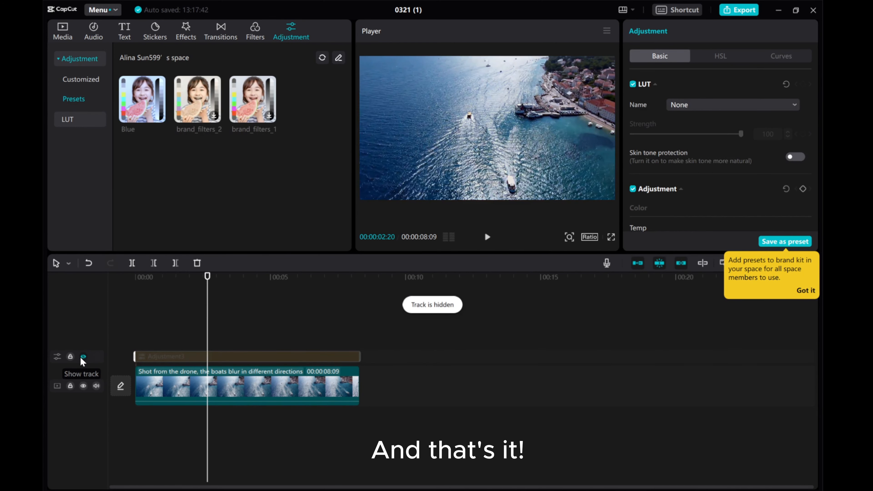
left_click(83, 356)
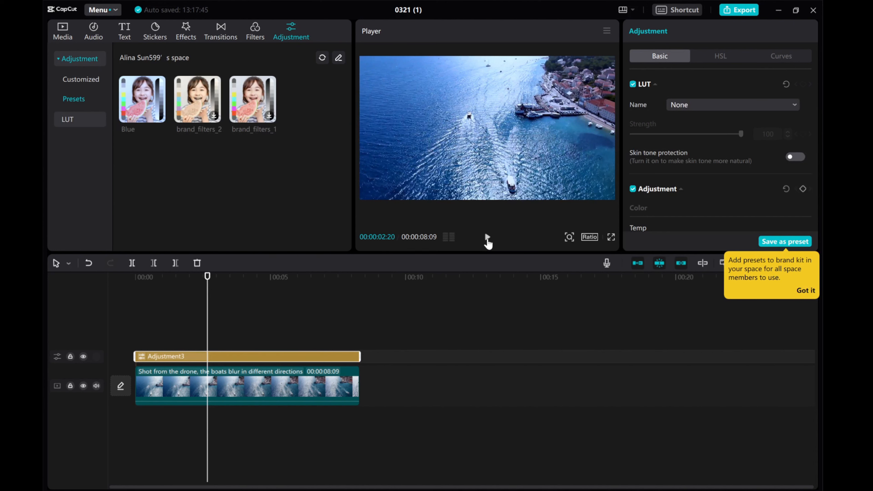
left_click(488, 237)
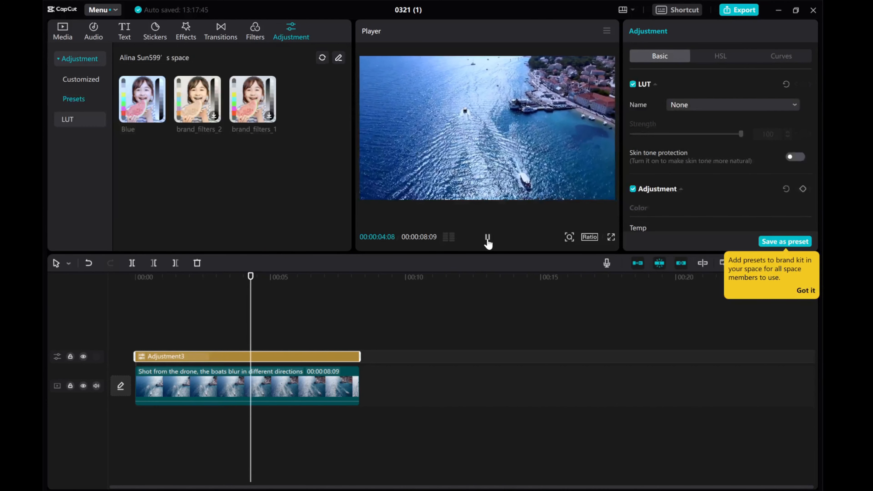
left_click(83, 356)
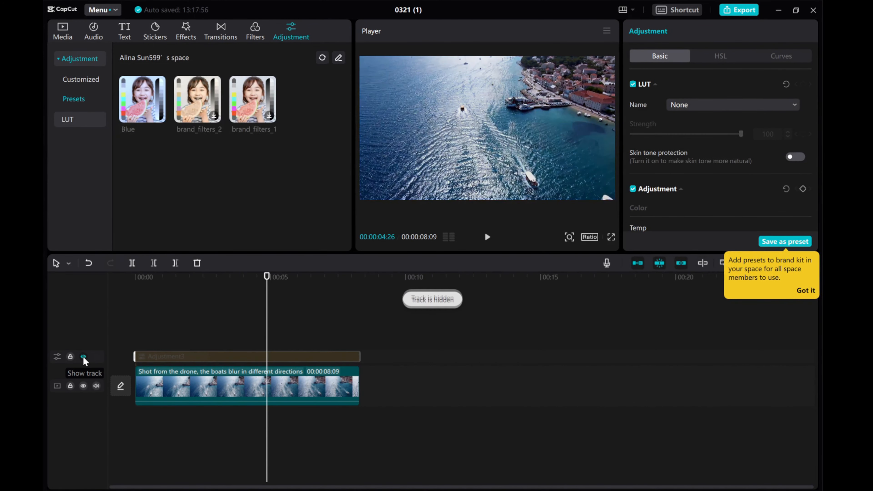
left_click(83, 356)
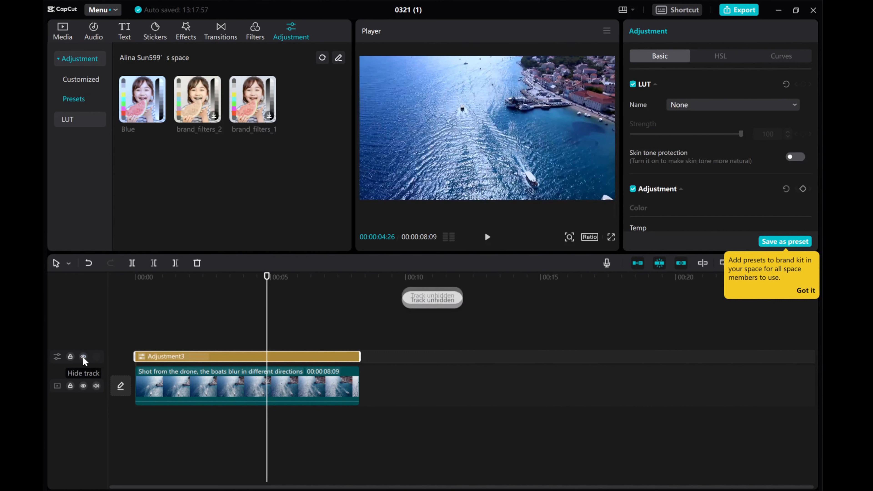